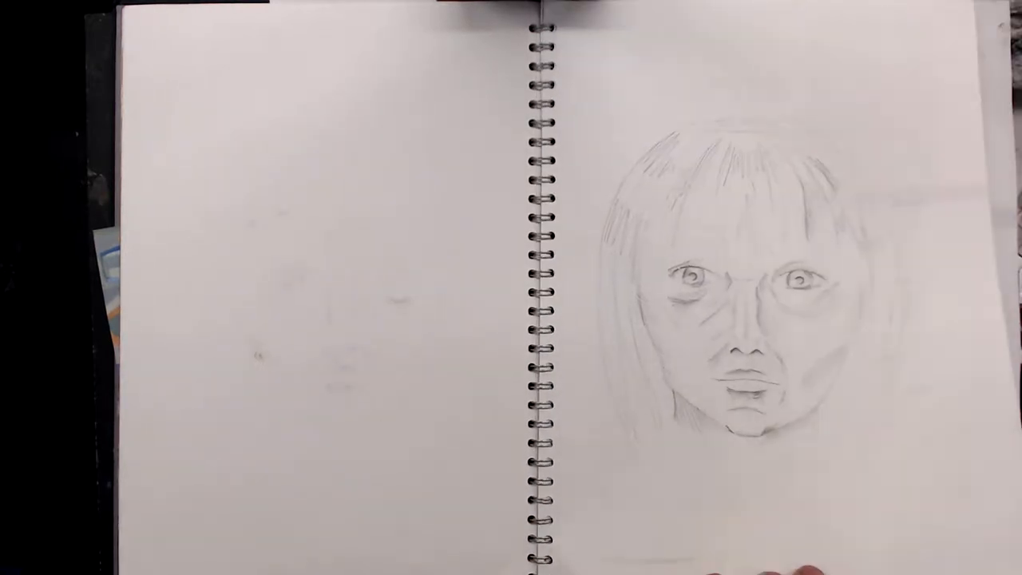
left_click_drag(718, 320, 240, 319)
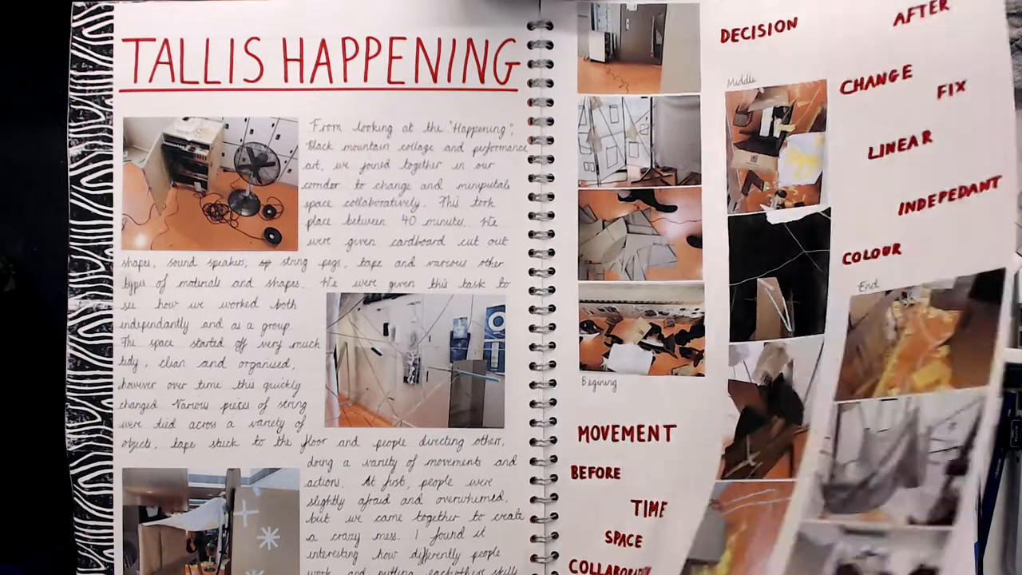
scroll("down", 3)
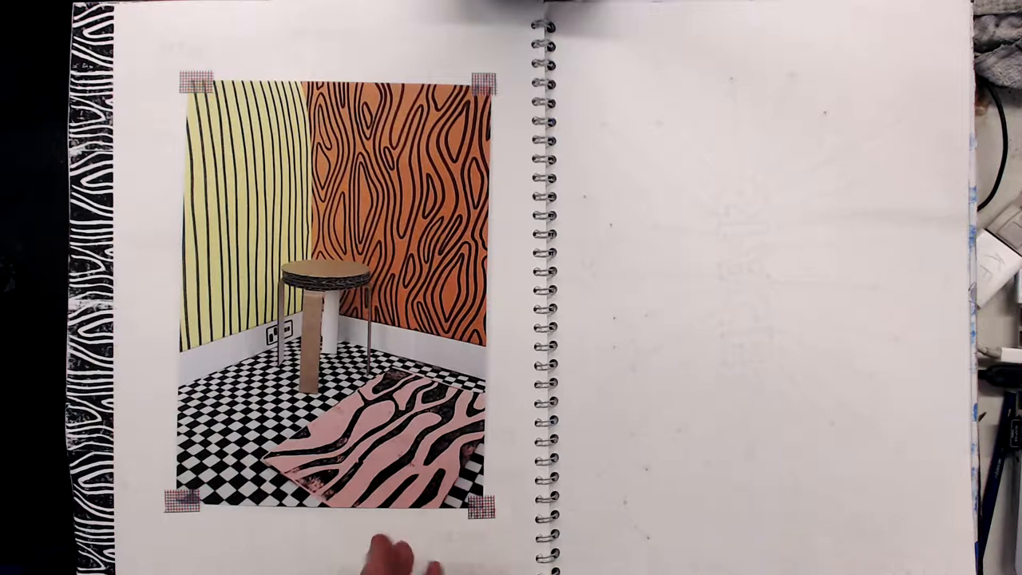